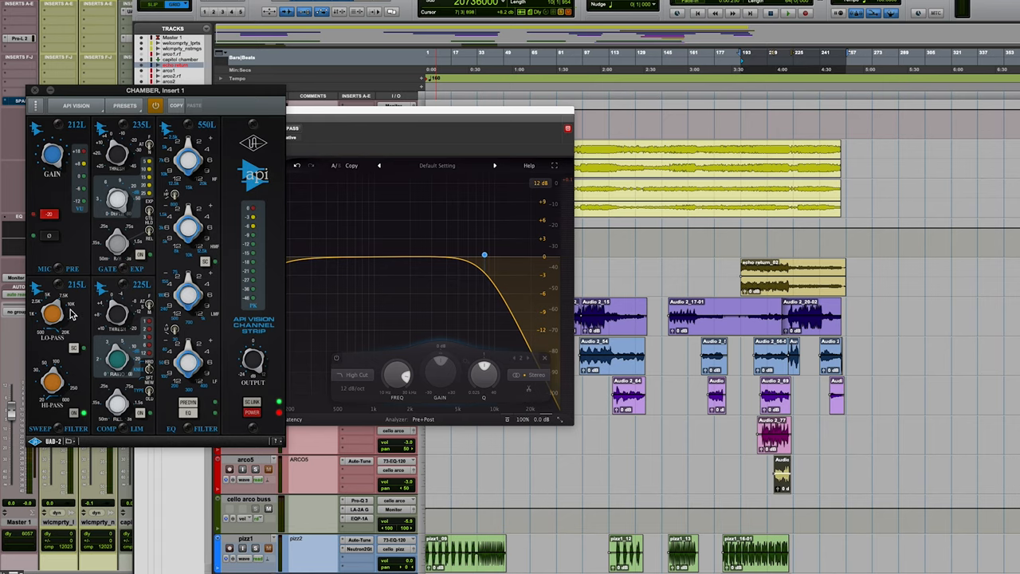
pyautogui.moveTo(57, 382)
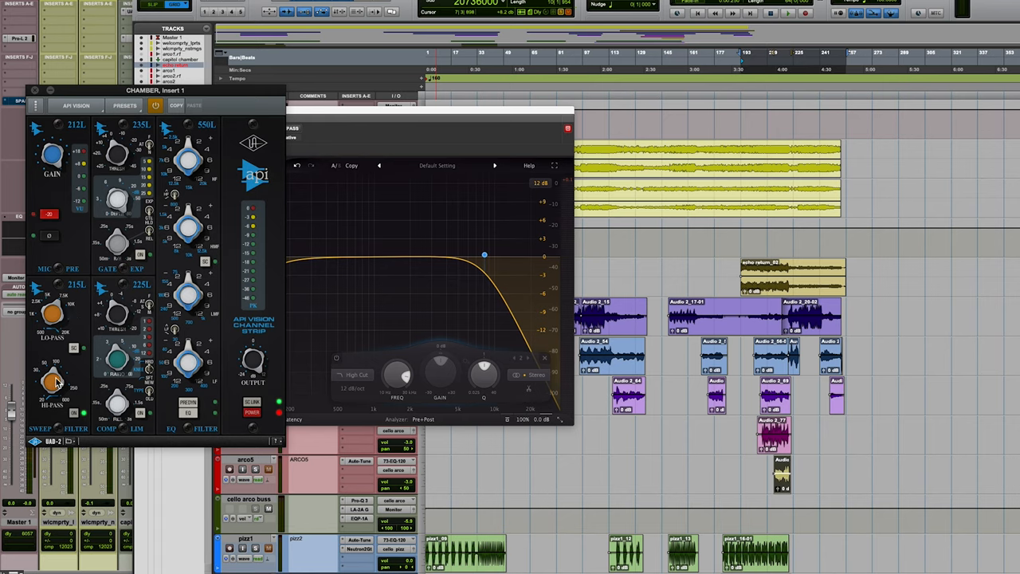
pyautogui.moveTo(57, 312)
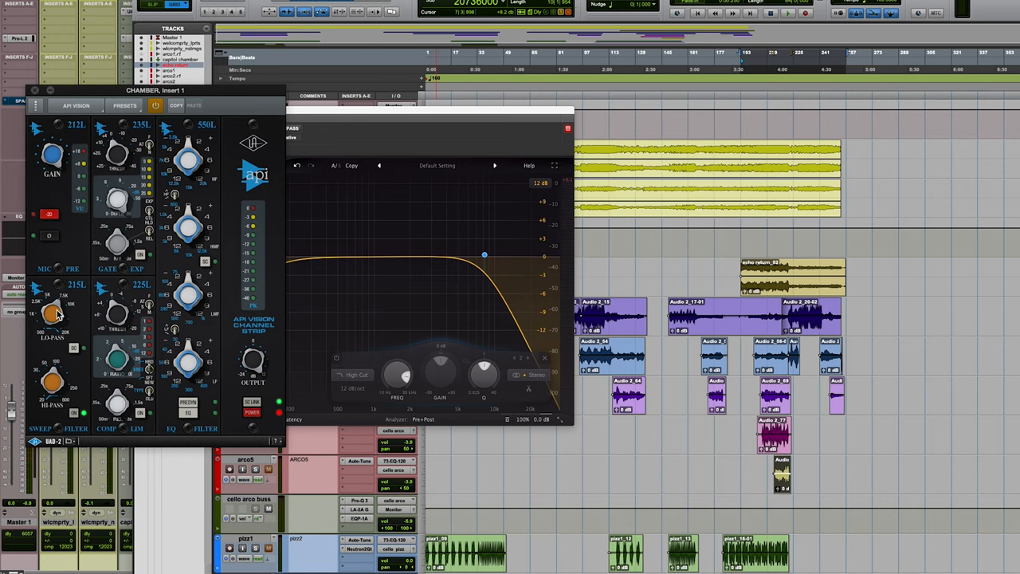
pyautogui.moveTo(61, 387)
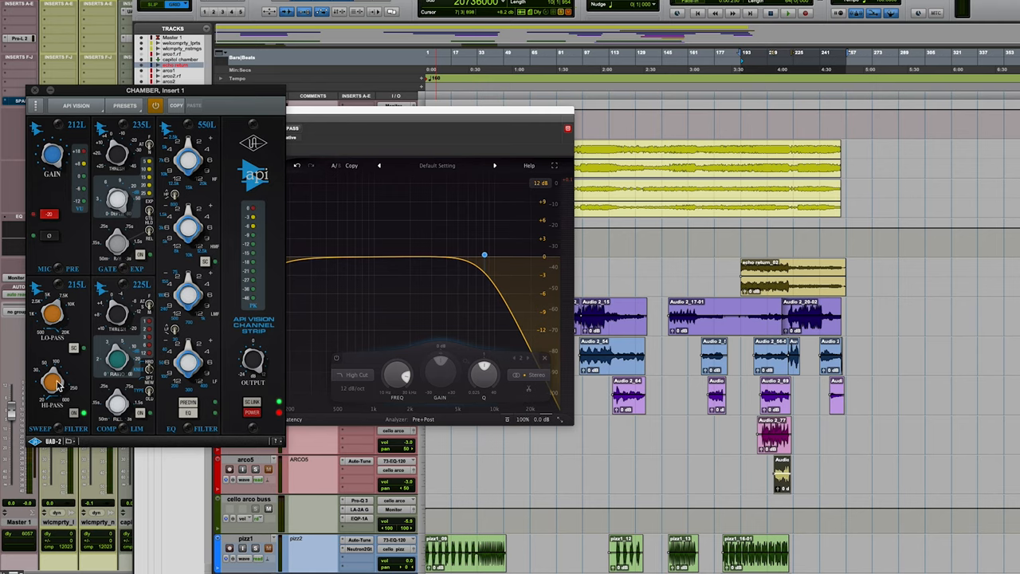
pyautogui.moveTo(57, 381)
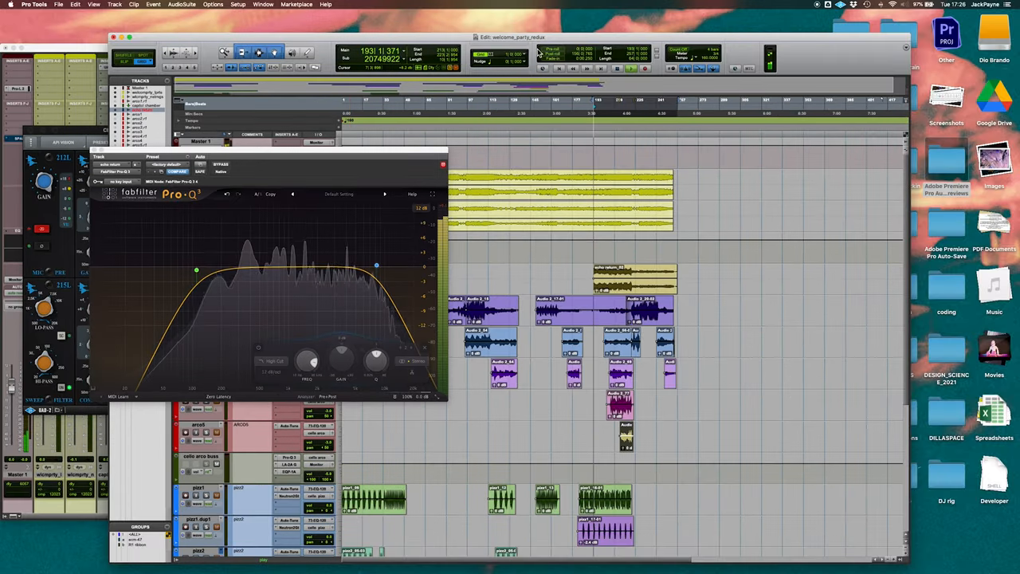
# Close the Pro-Q EQ and UAD API Vision channel strip windows to reveal the session tracks.
pyautogui.click(443, 164)
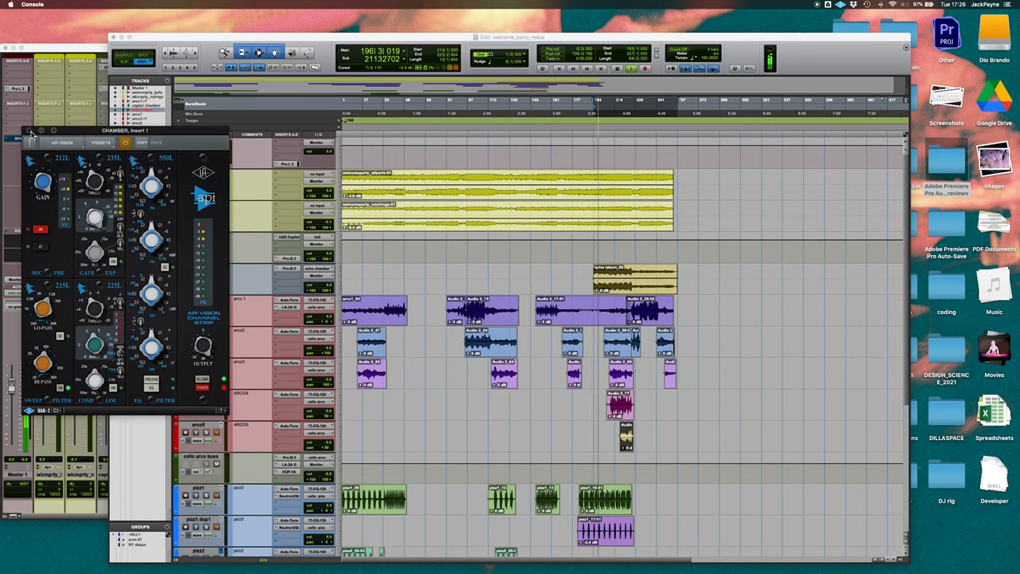
pyautogui.click(32, 131)
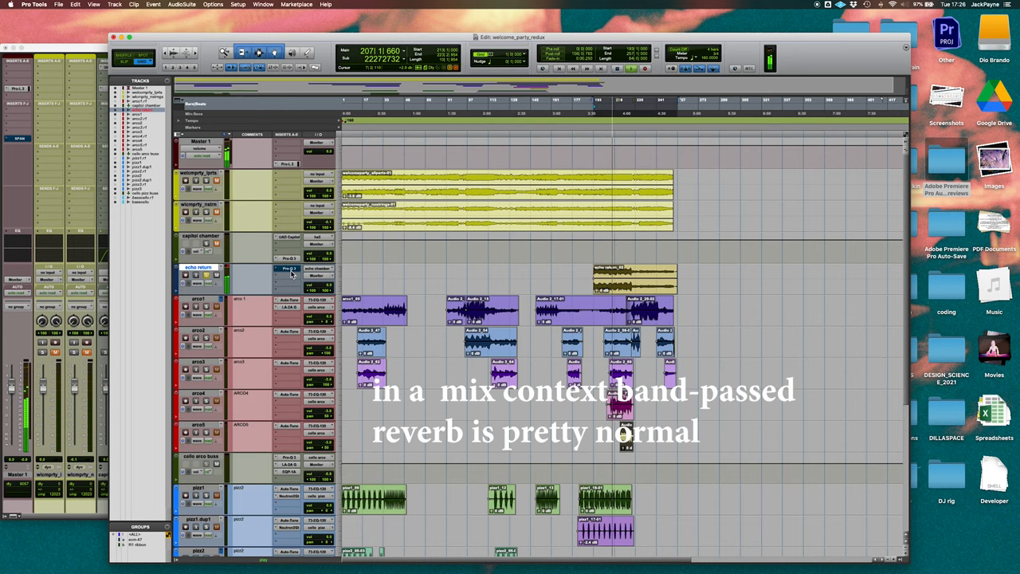
pyautogui.click(290, 267)
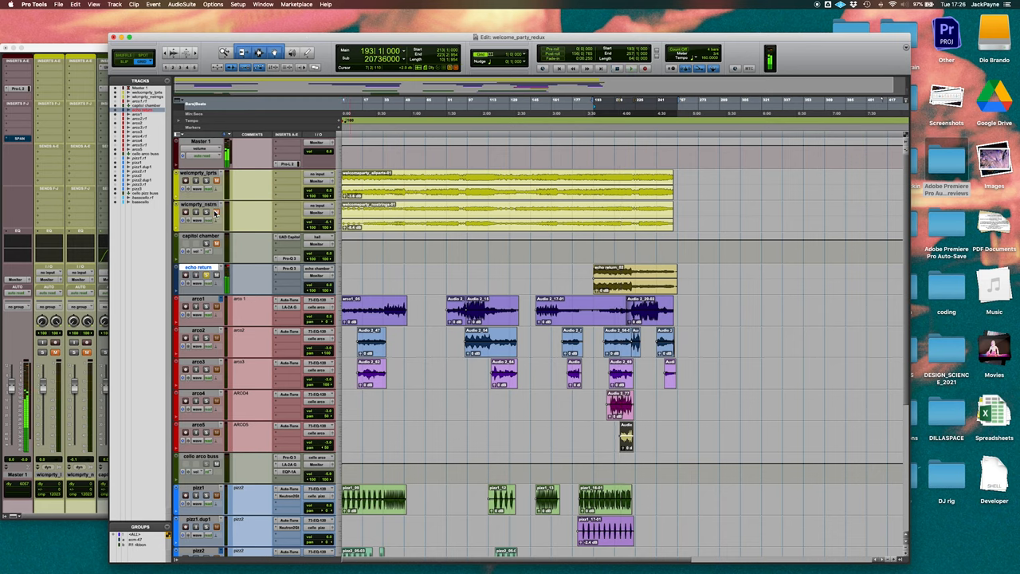
pyautogui.moveTo(215, 280)
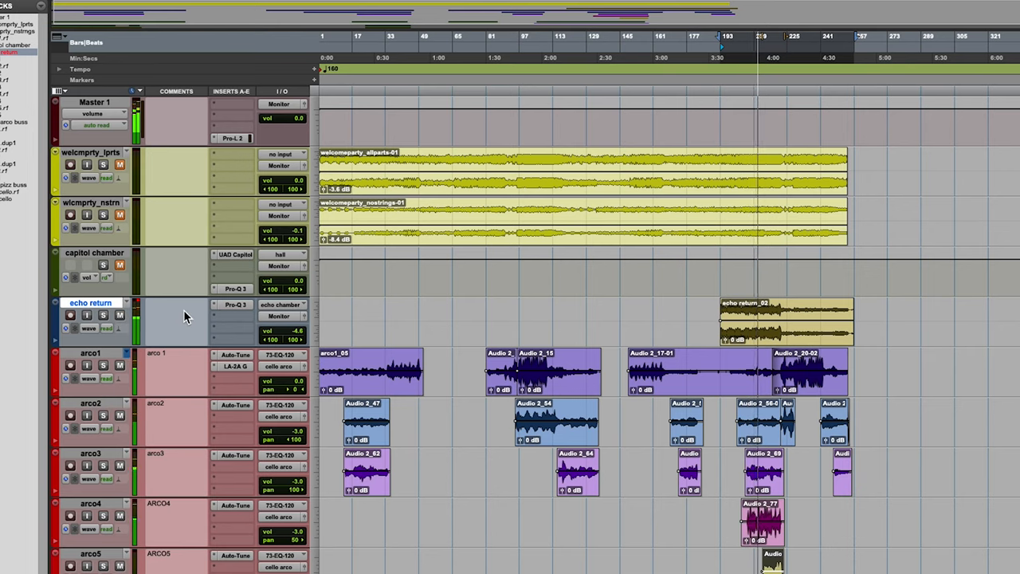
pyautogui.moveTo(185, 316)
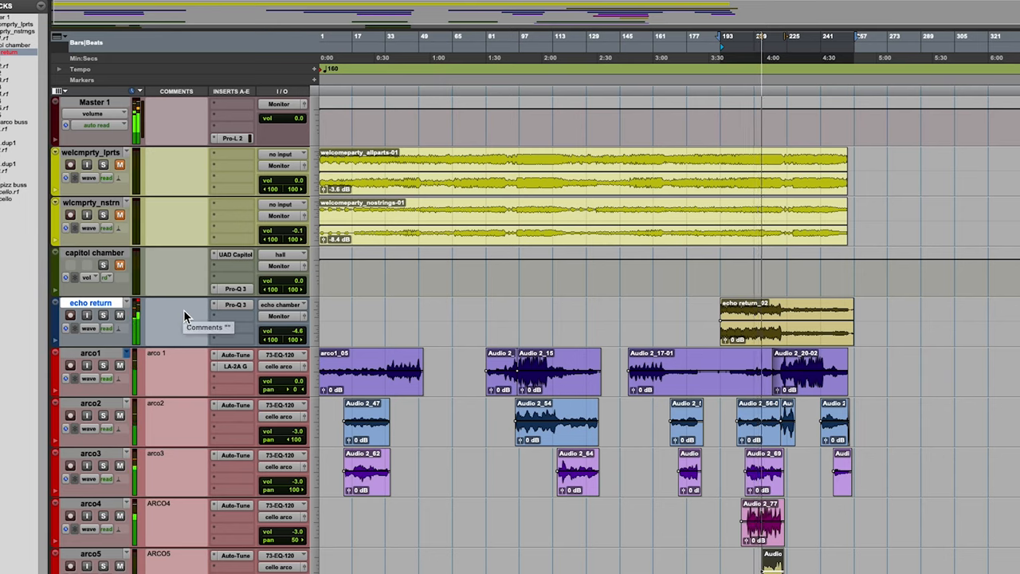